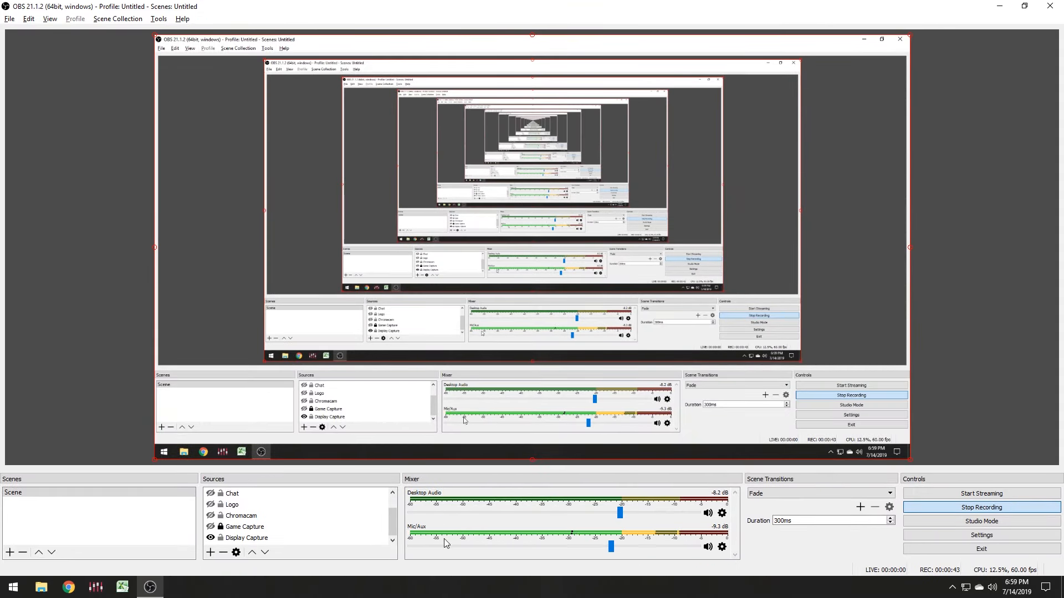
Step: Move the recording OBS Studio window aside so the desktop shows
drag(533, 39, 777, 32)
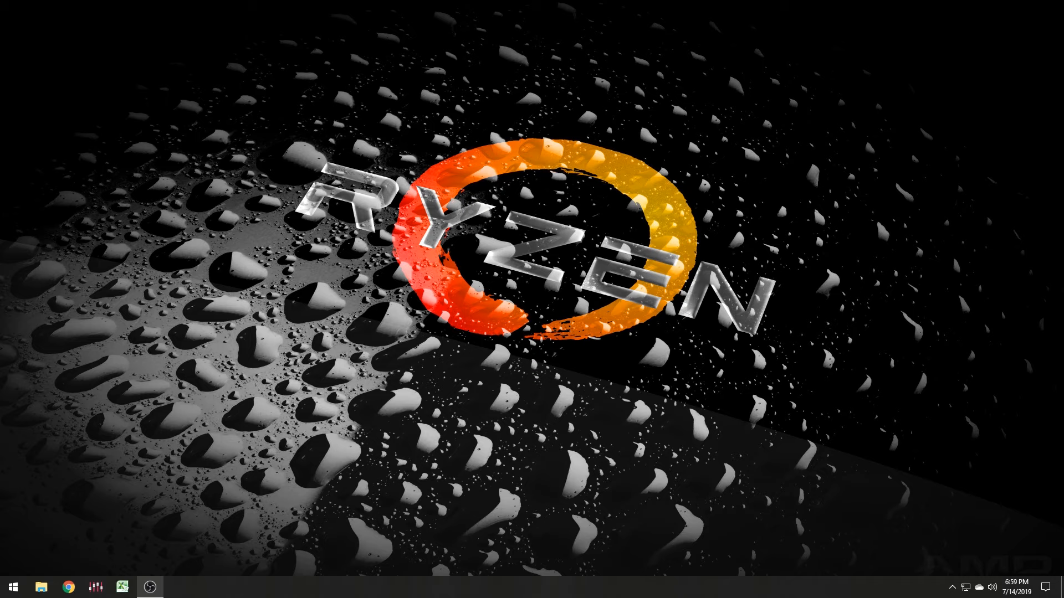
mouse_move(35, 344)
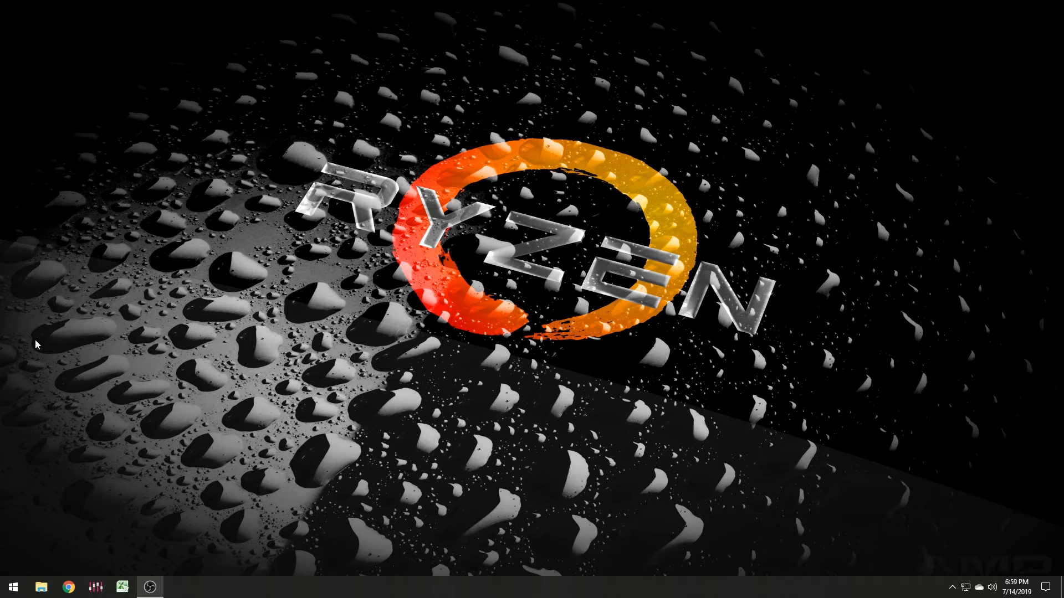
Step: Launch Xbox Console Companion from Start search 'xbox' and go to its Connection page
click(12, 586)
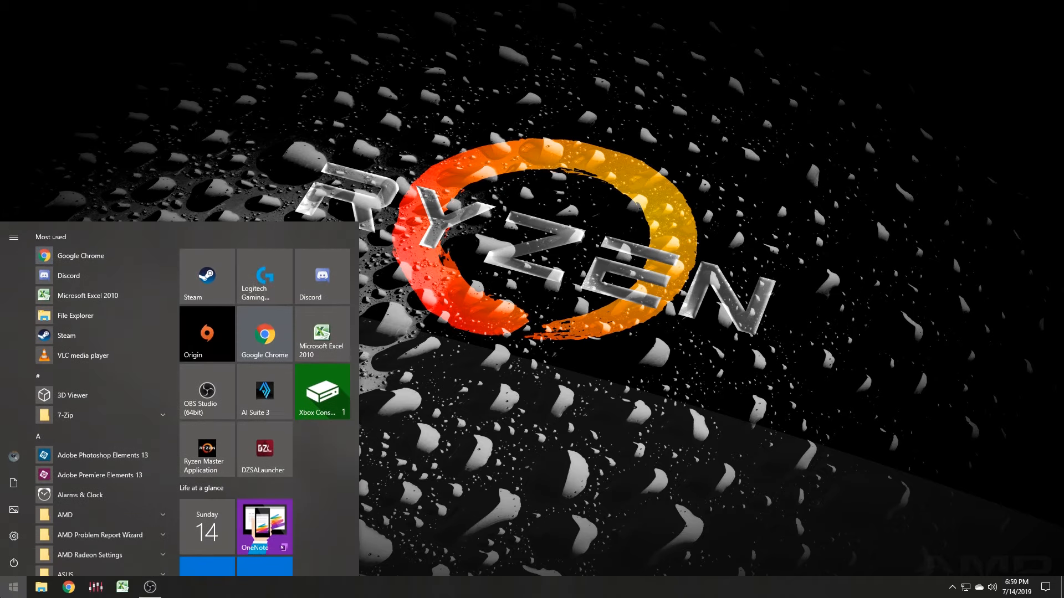
text(xbox)
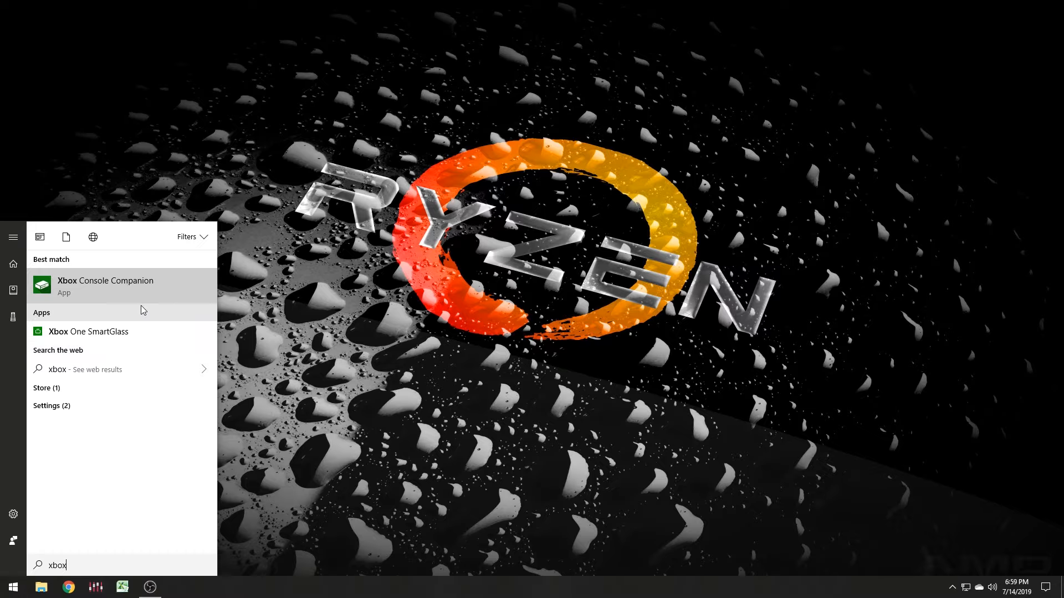
click(106, 286)
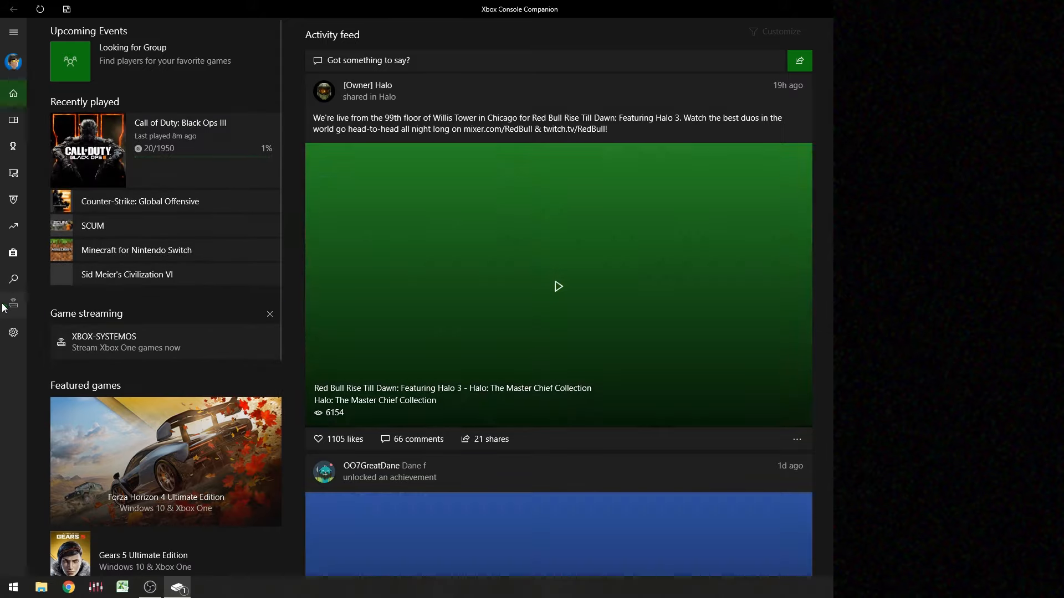
click(12, 305)
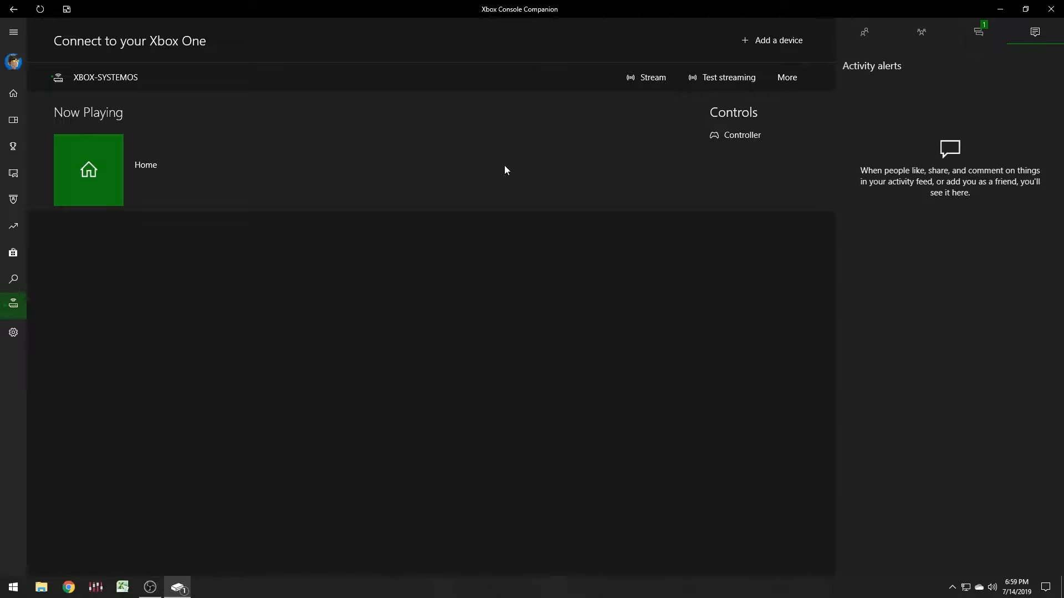
mouse_move(12, 306)
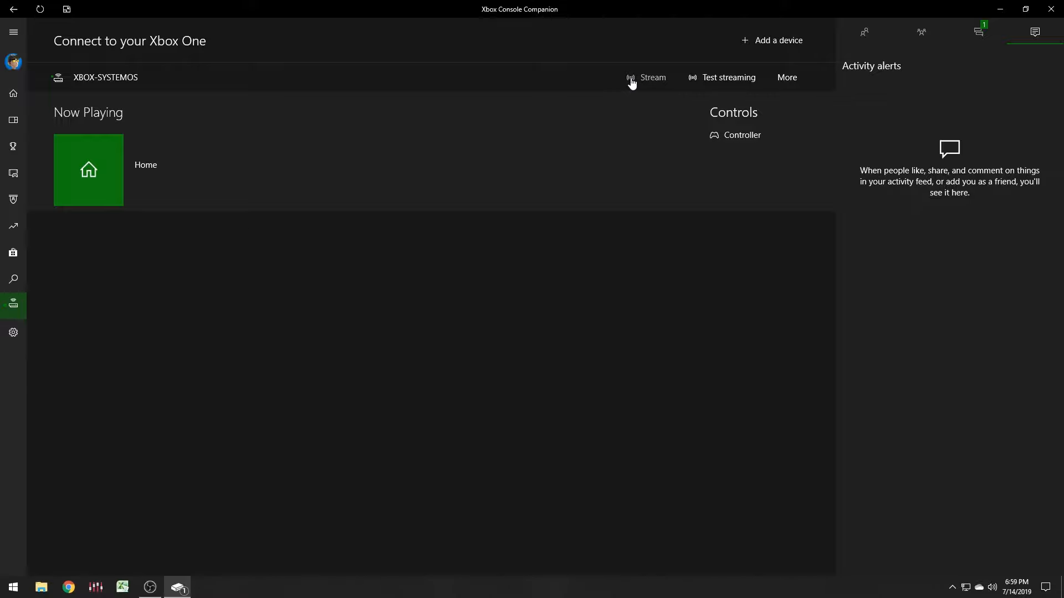
mouse_move(638, 80)
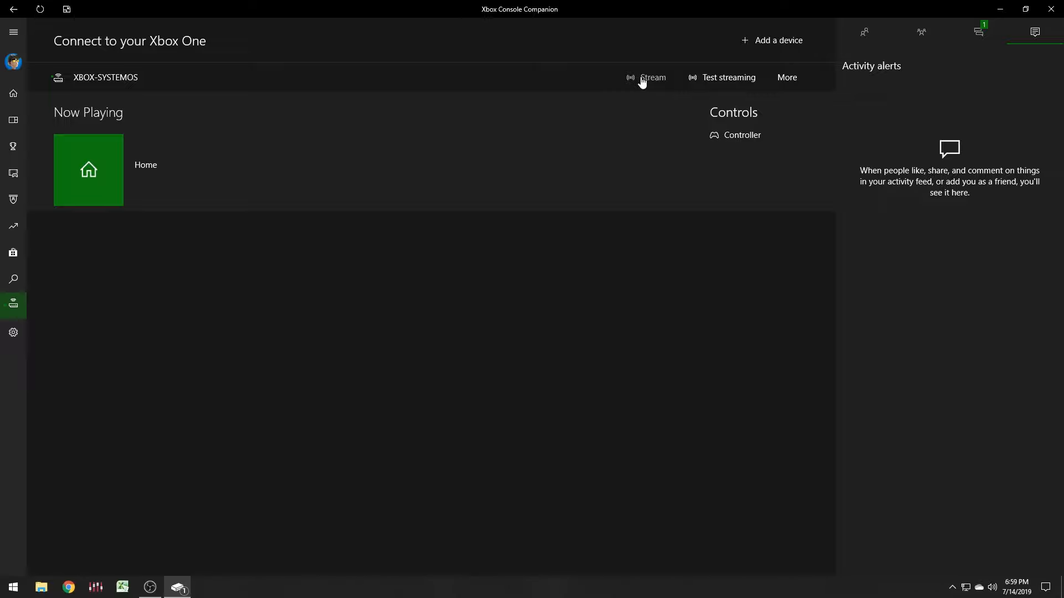
mouse_move(546, 20)
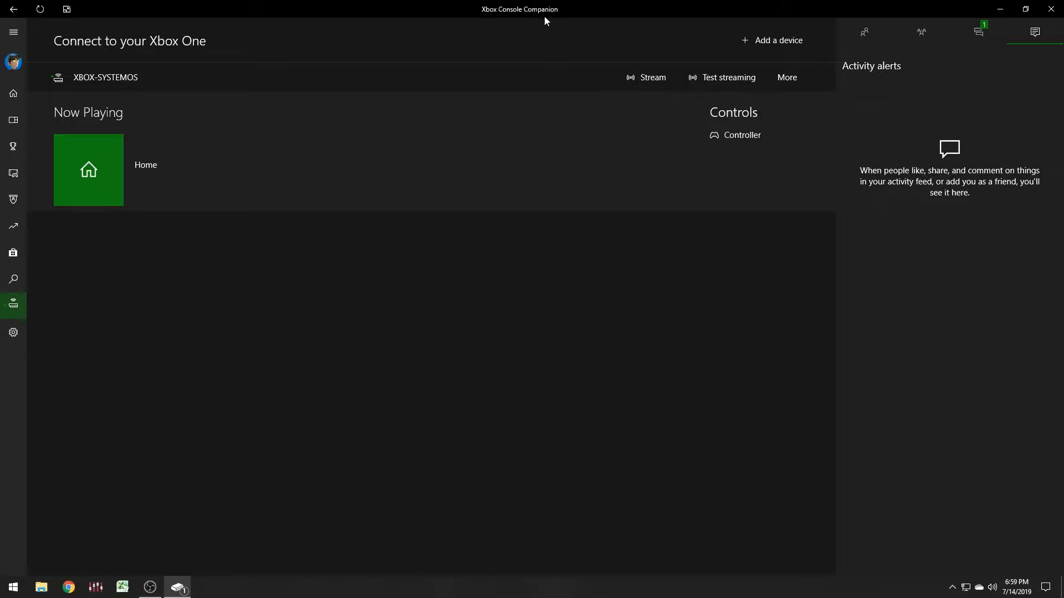
mouse_move(491, 19)
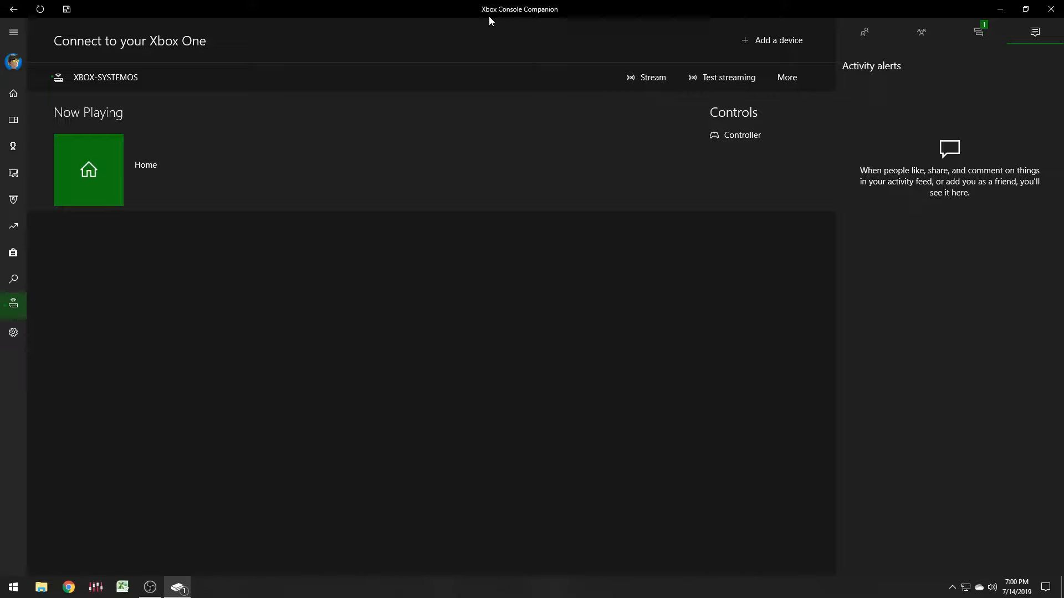
mouse_move(620, 61)
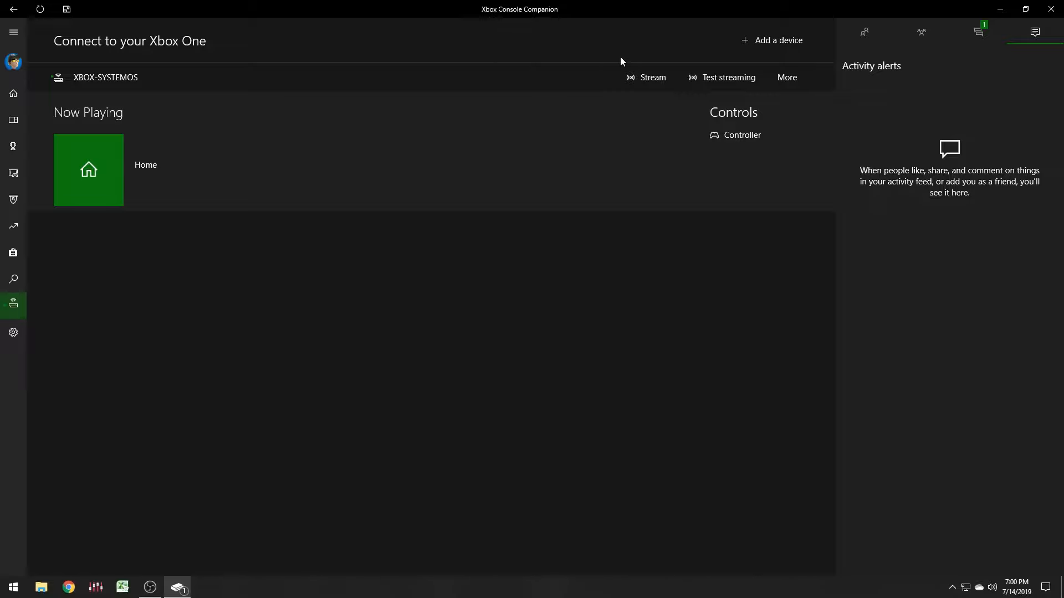
Step: Start streaming XBOX-SYSTEMOS to the PC and continue past the no-controllers warning
click(651, 78)
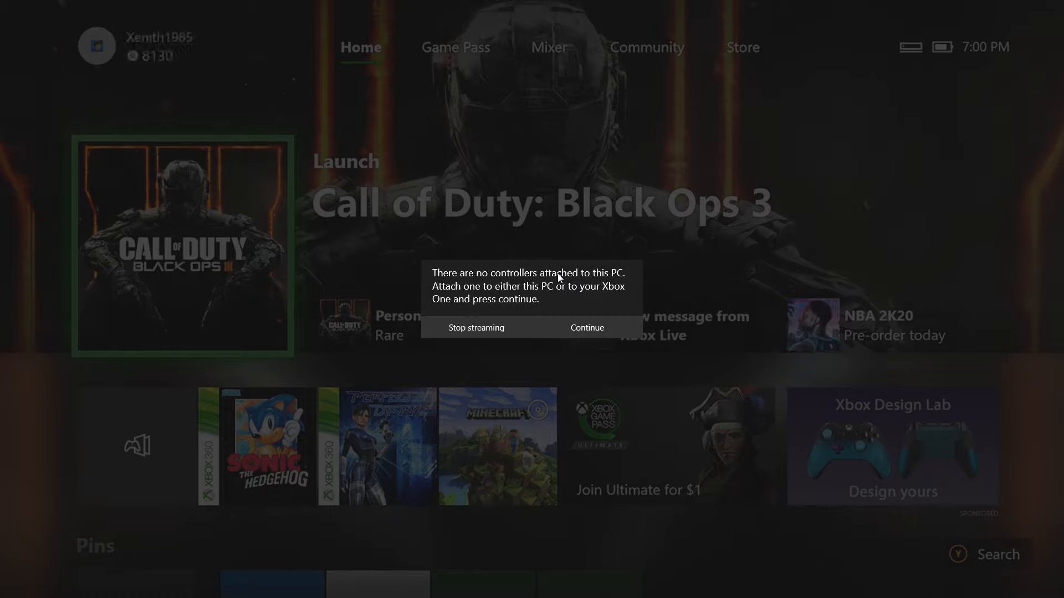
mouse_move(586, 326)
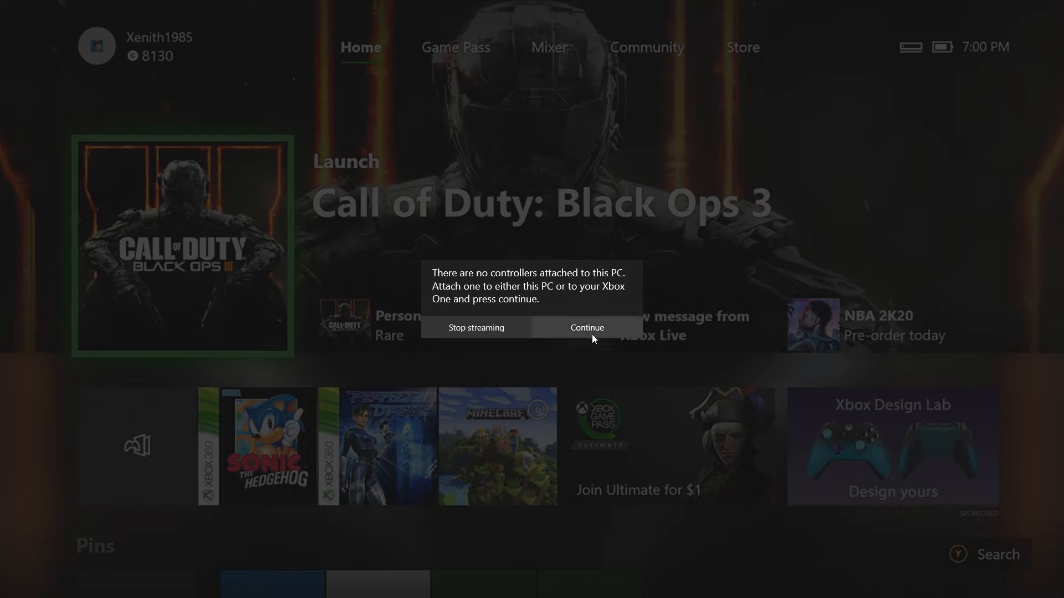
click(585, 328)
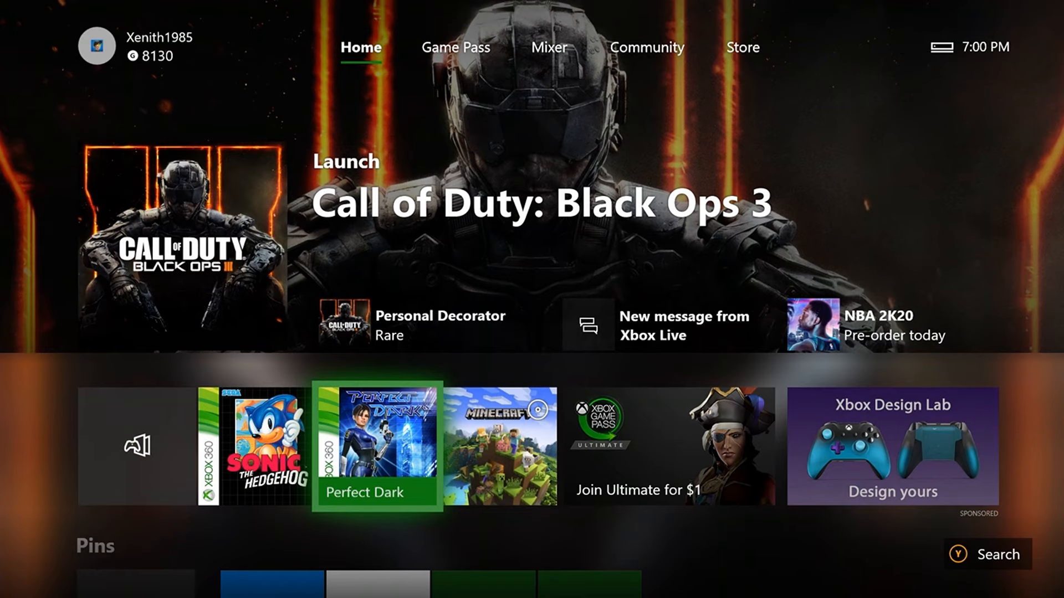
Step: Launch Perfect Dark from the Xbox home screen and reach its main menu
click(376, 446)
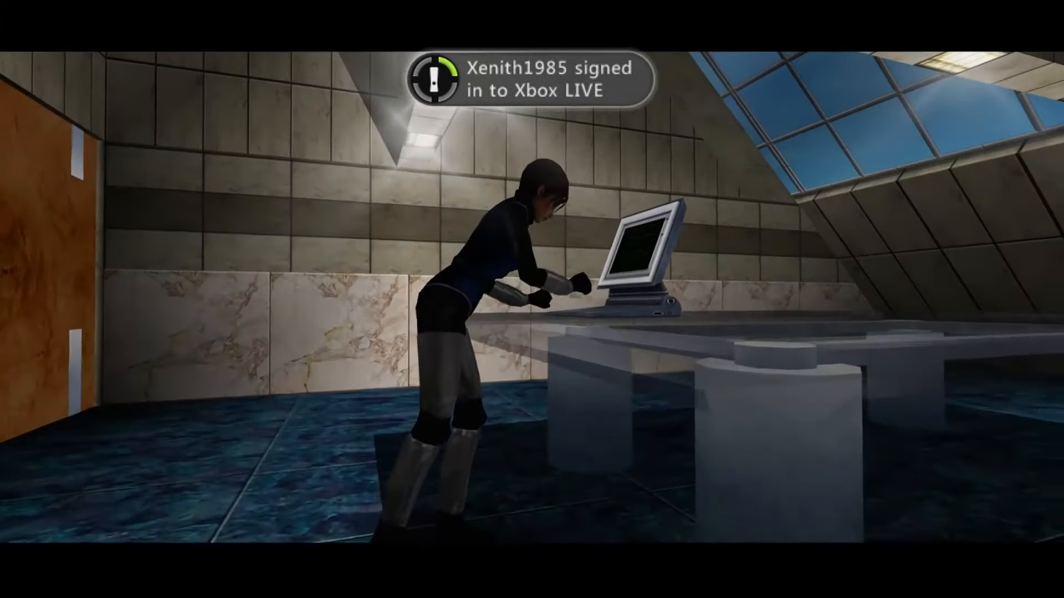
key(guide)
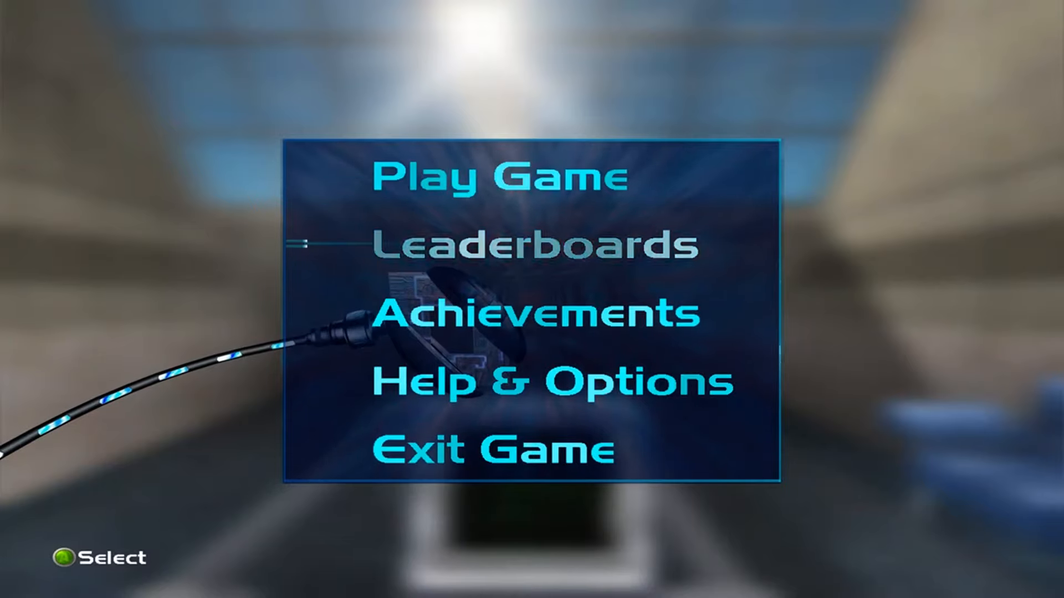
click(501, 176)
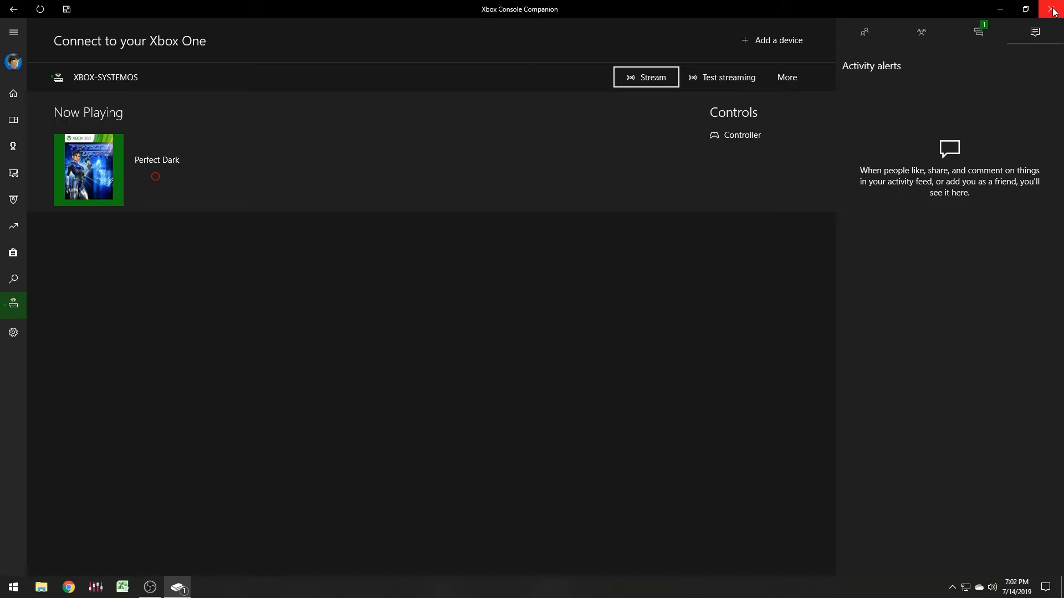
Step: Close the Xbox Console Companion window
click(1053, 8)
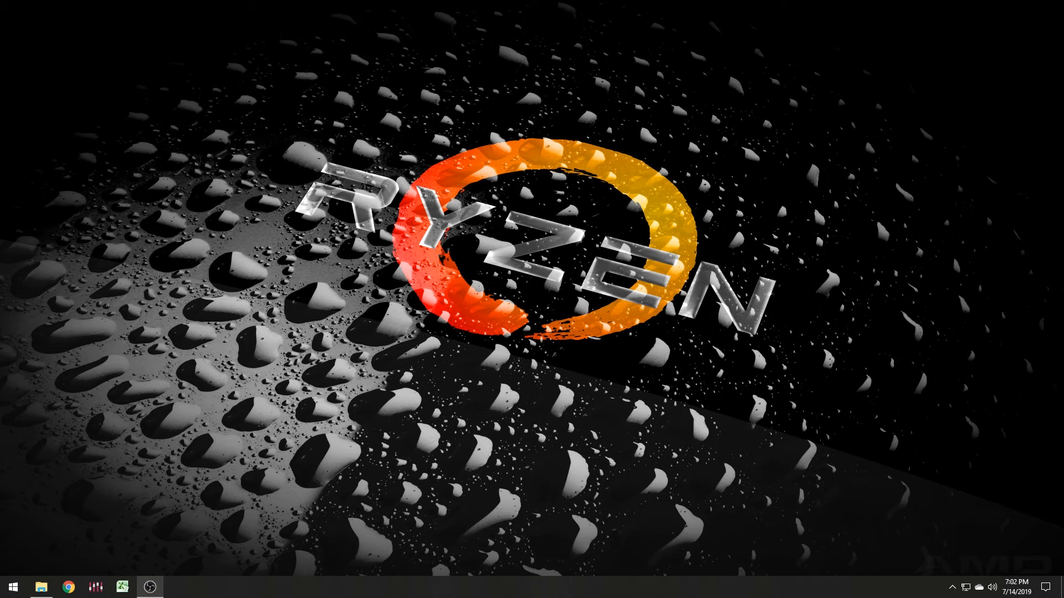
mouse_move(4, 405)
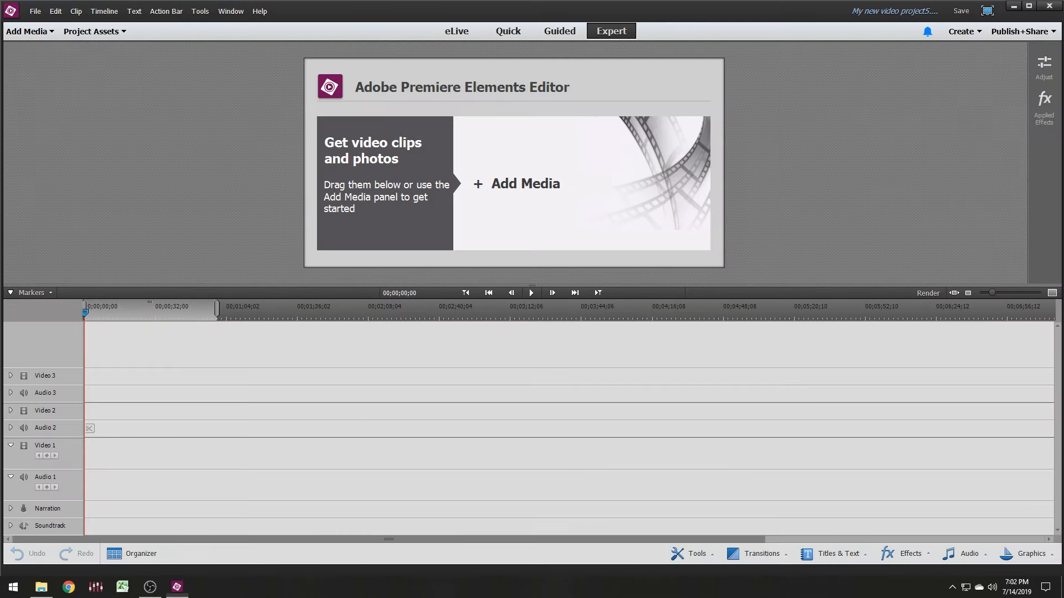
Step: Set the Elements Updater to Install on Exit
click(588, 425)
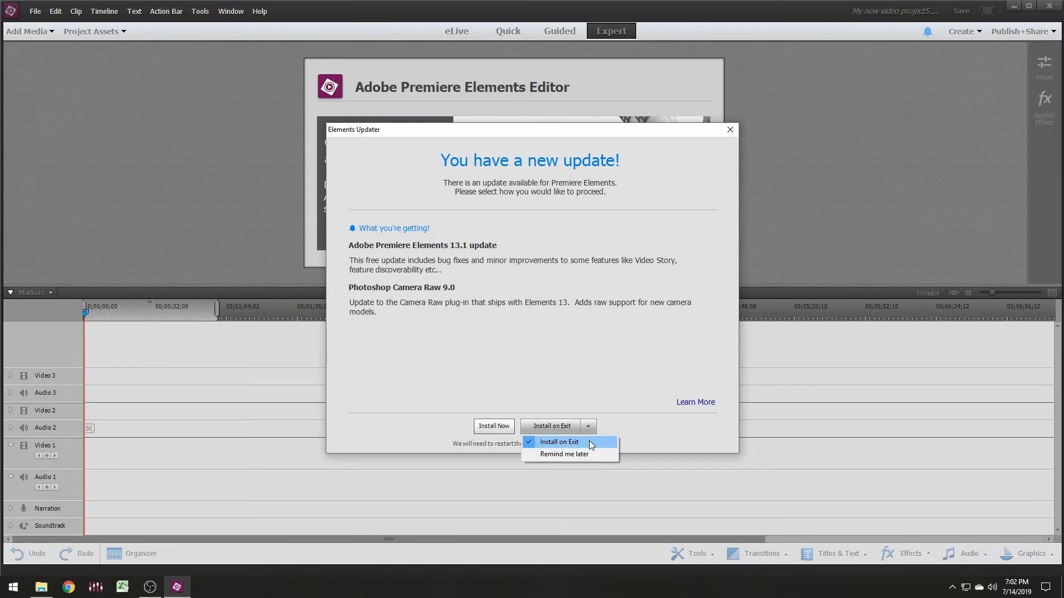
click(564, 454)
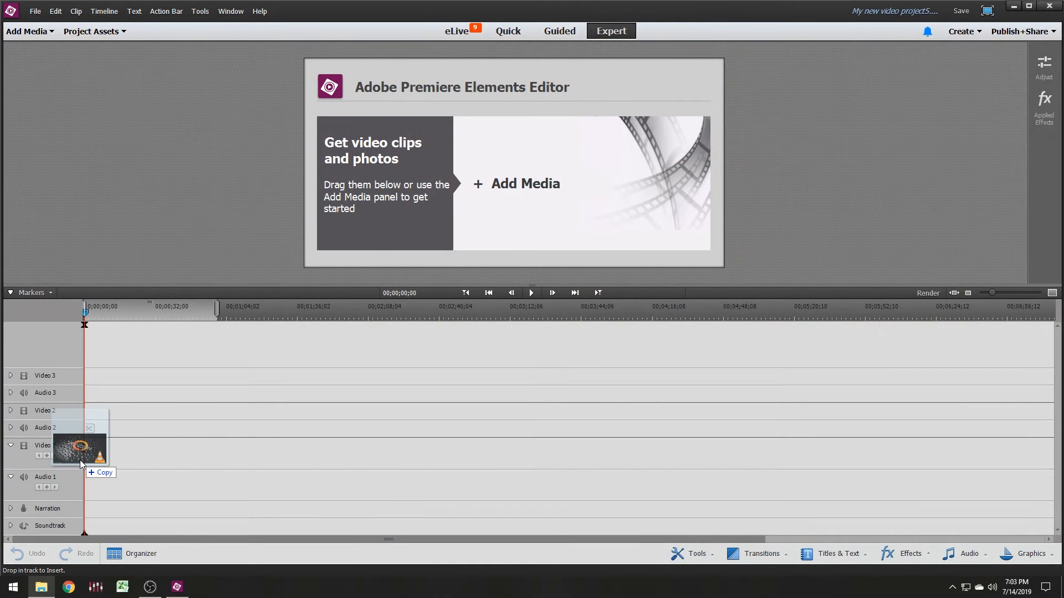
Step: Place the recorded MP4 gameplay clip on the Video 1 track
drag(80, 454, 352, 454)
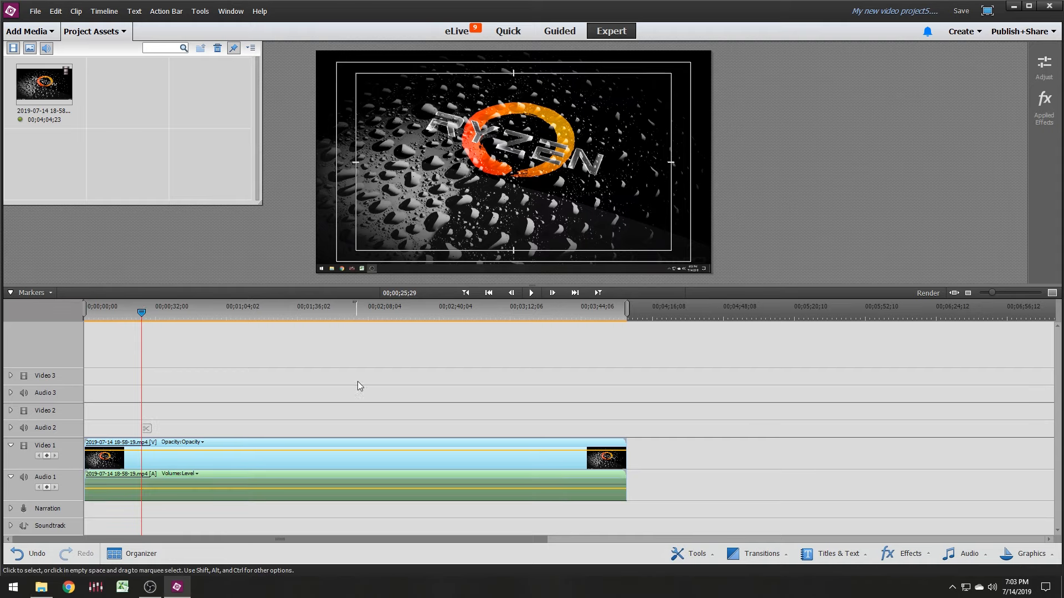
click(531, 292)
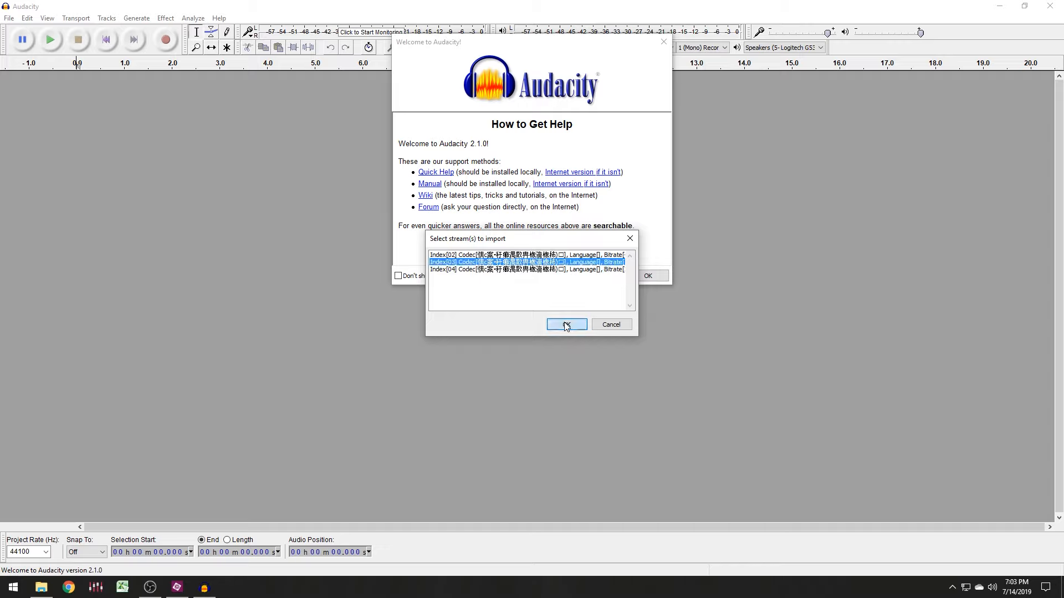
Step: Import the commentary stream, preview it, and begin exporting it as Commentary WAV
click(567, 325)
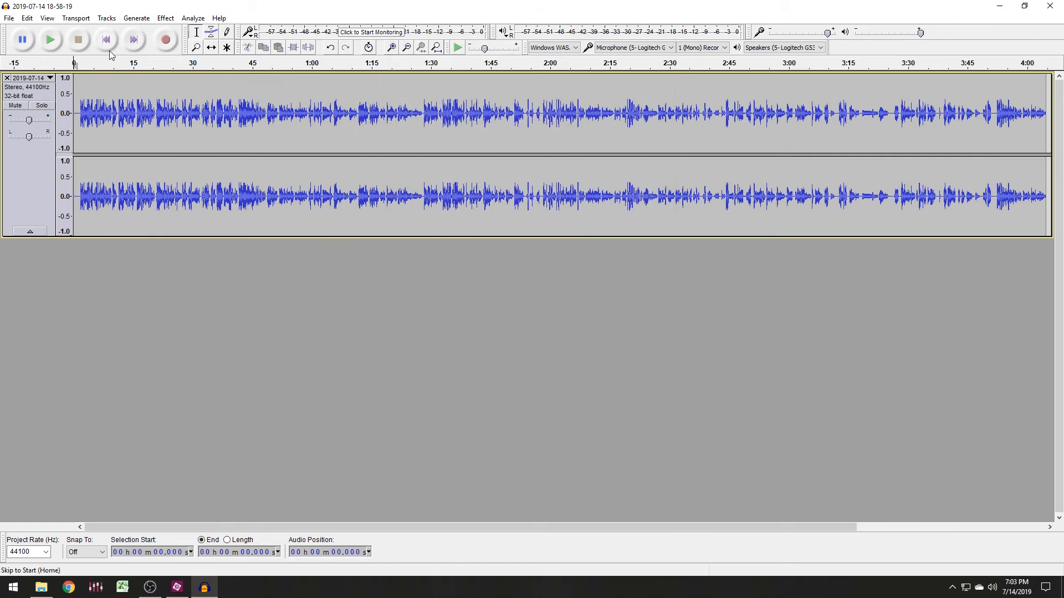
click(50, 40)
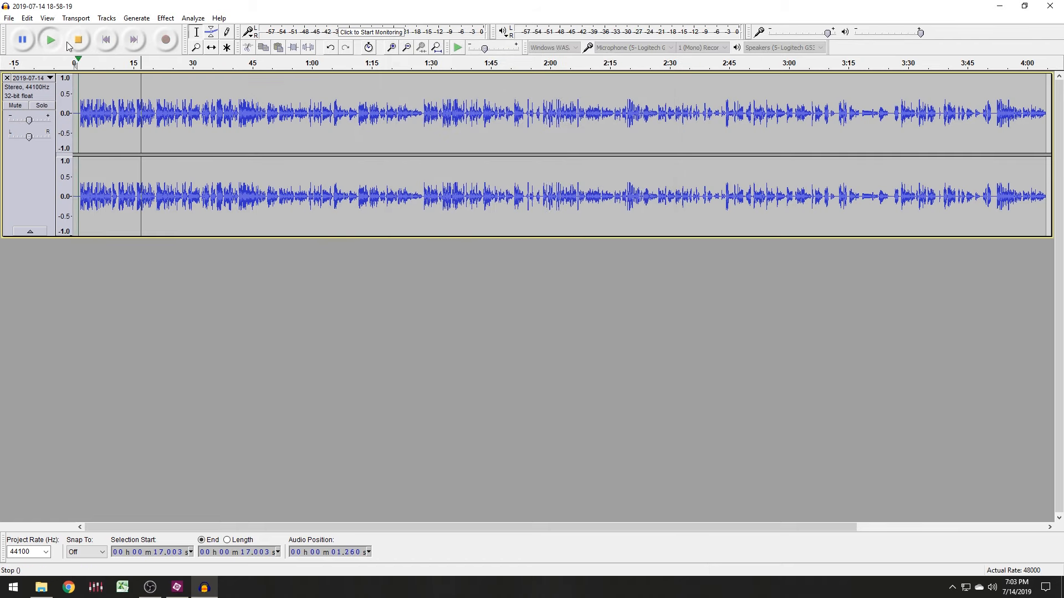
click(9, 18)
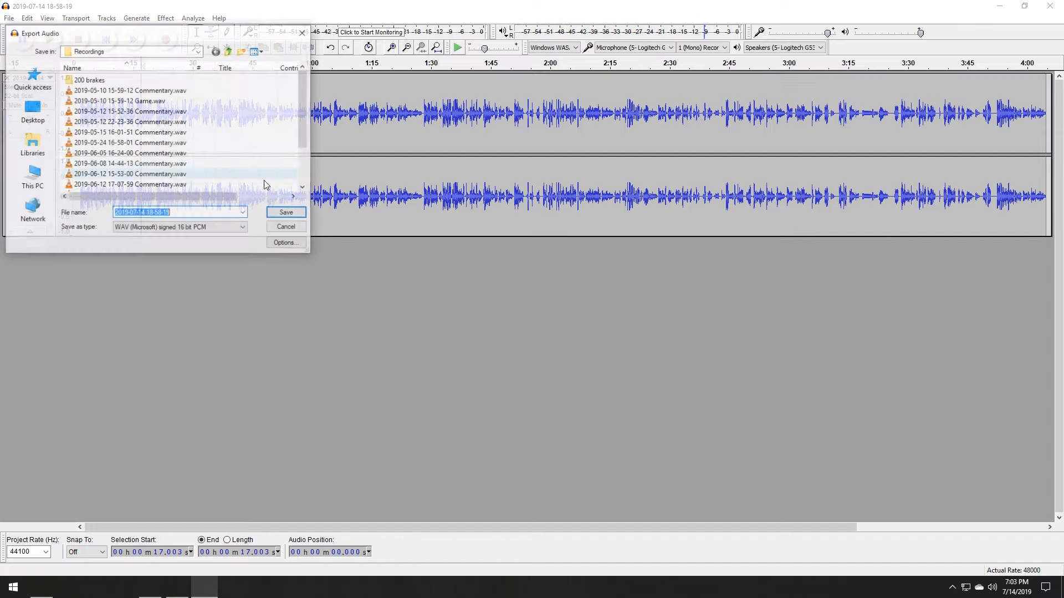
text(Co)
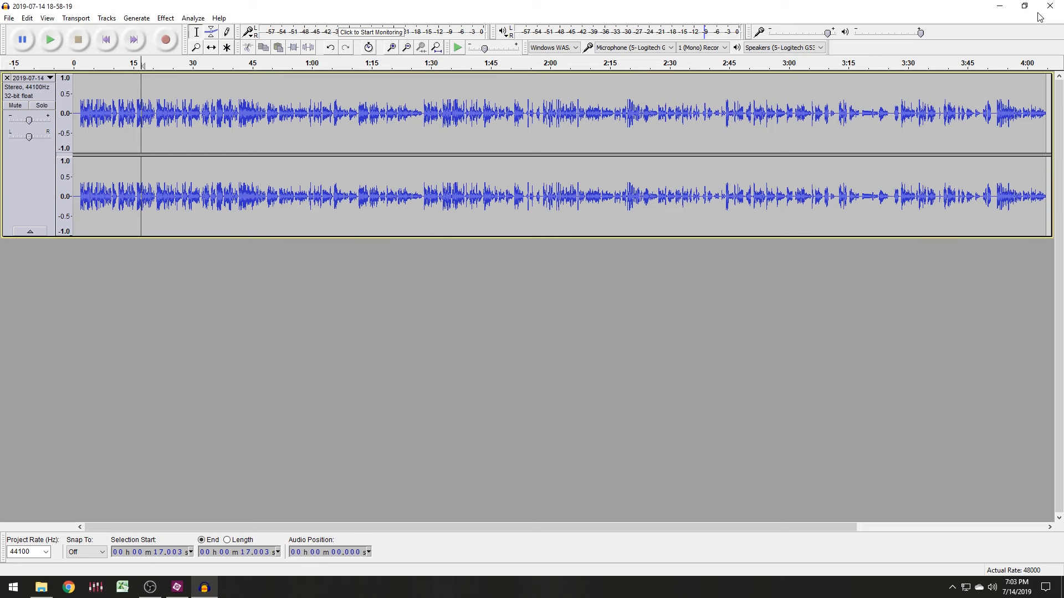
Step: Close Audacity and preview the timeline with Commentary.wav on the Narration track
click(1049, 6)
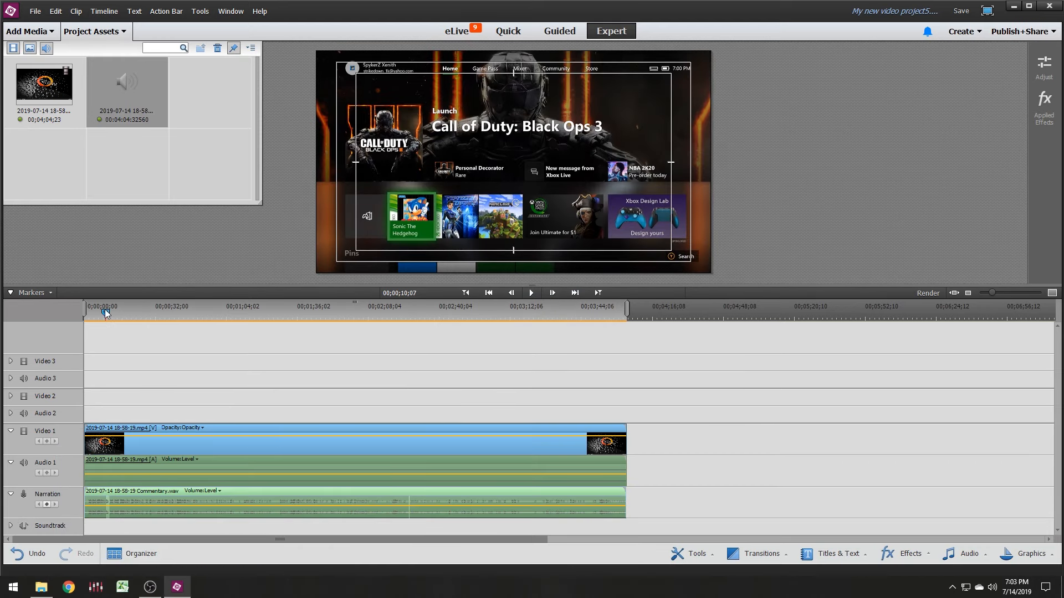
click(531, 293)
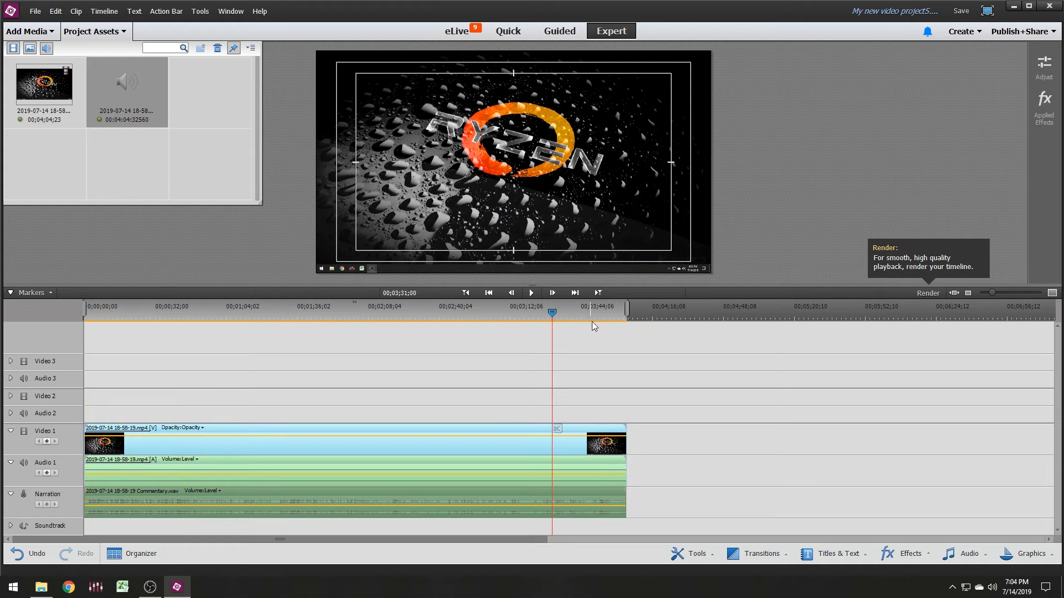
click(531, 293)
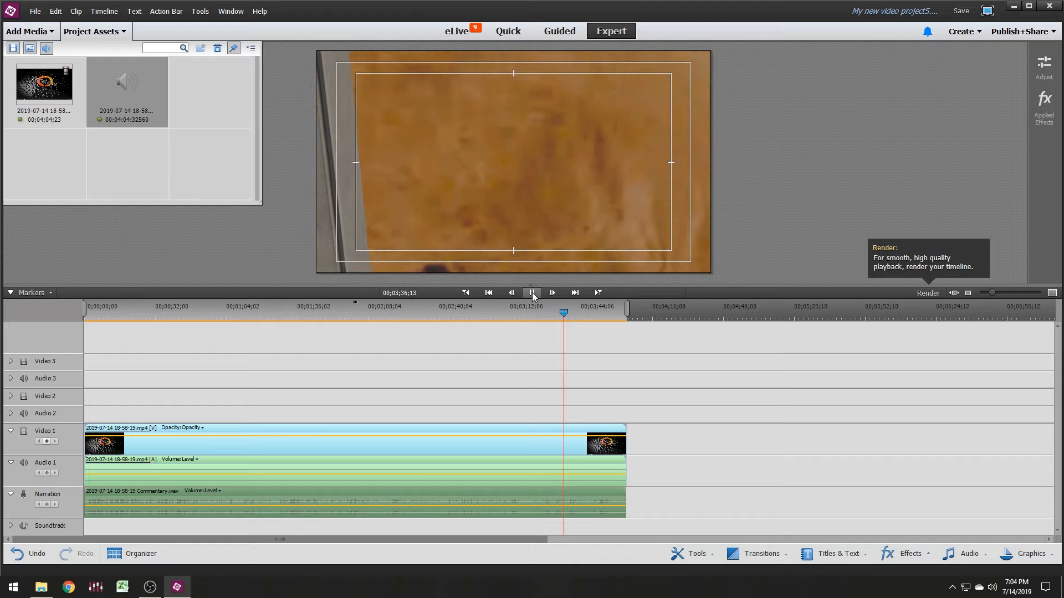
click(532, 293)
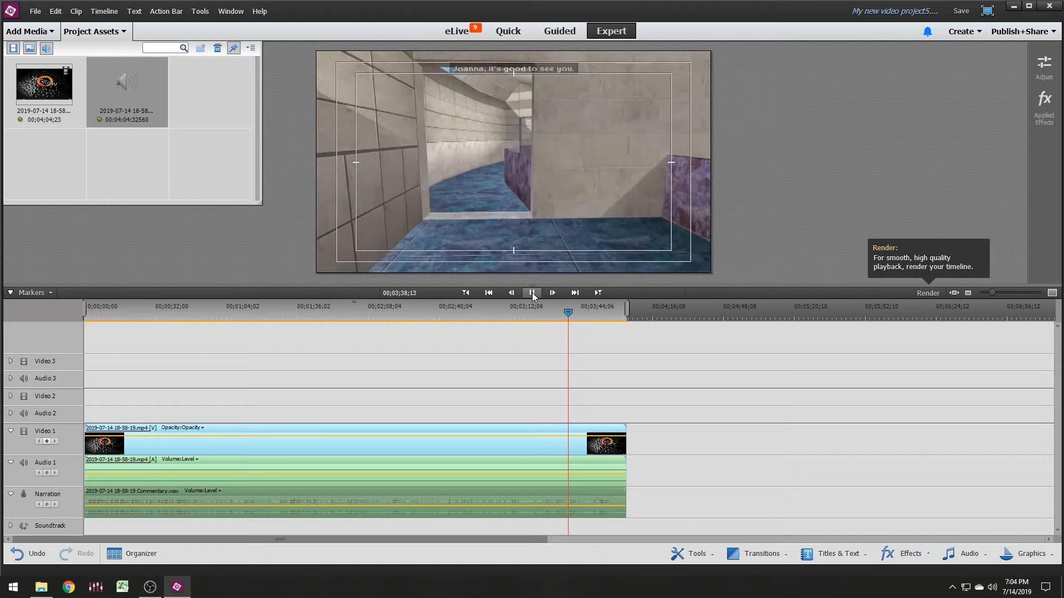
click(532, 293)
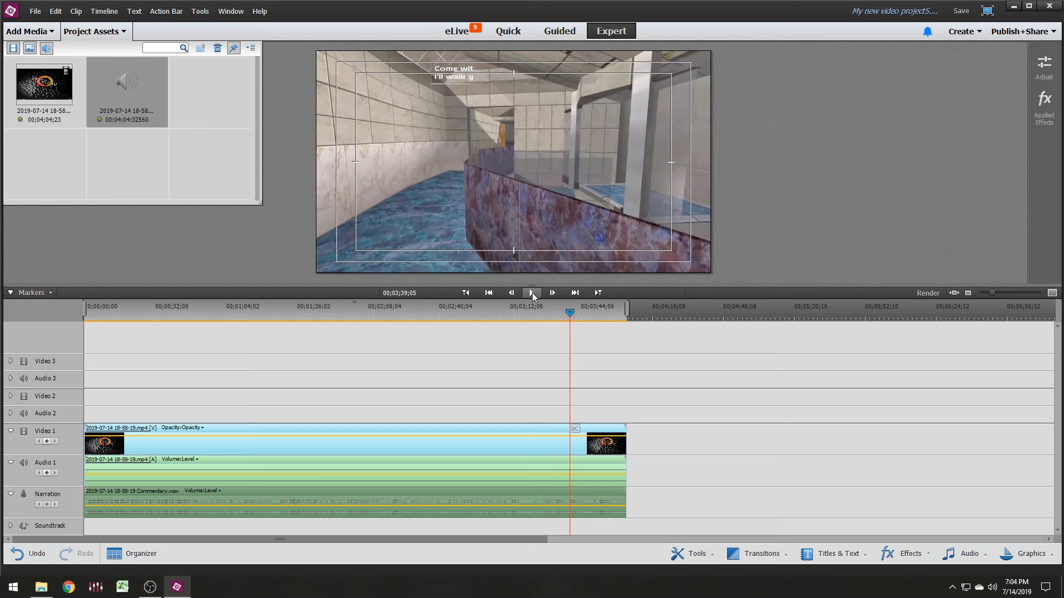